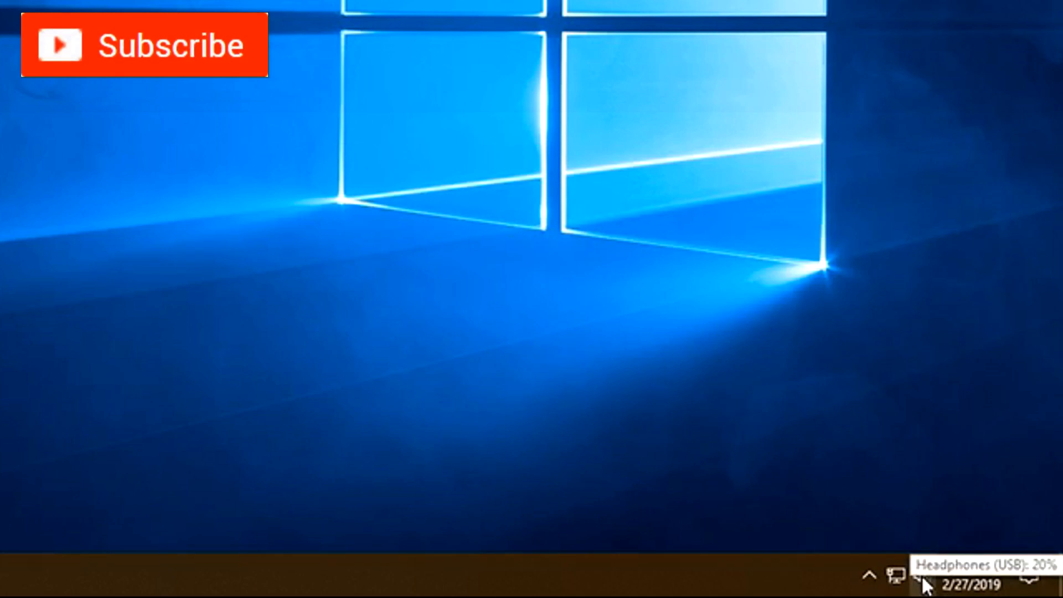
Open the Sound dialog from the taskbar speaker icon's Sounds option
right_click(925, 577)
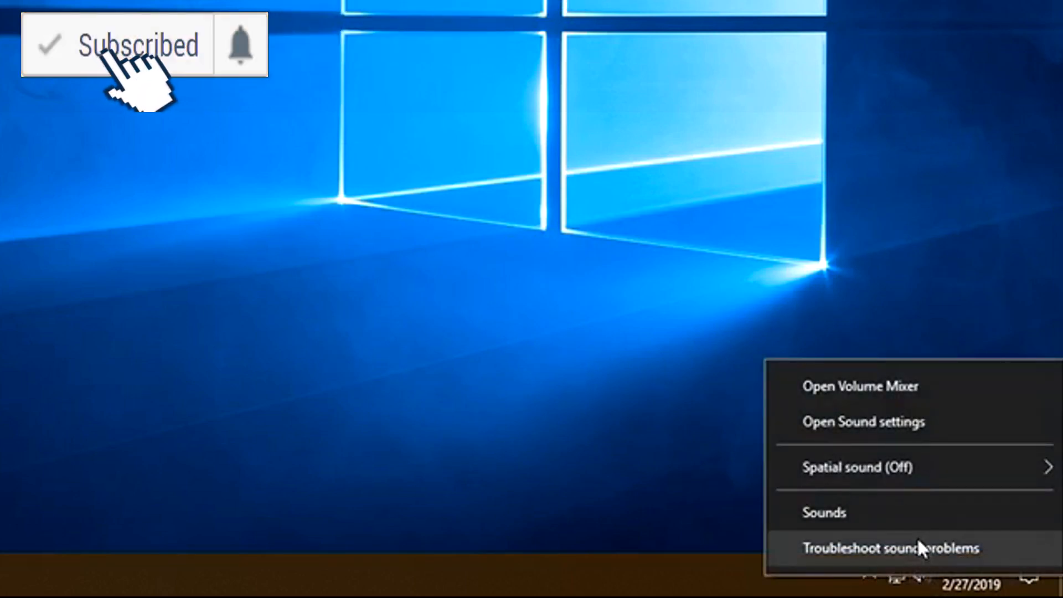
click(819, 512)
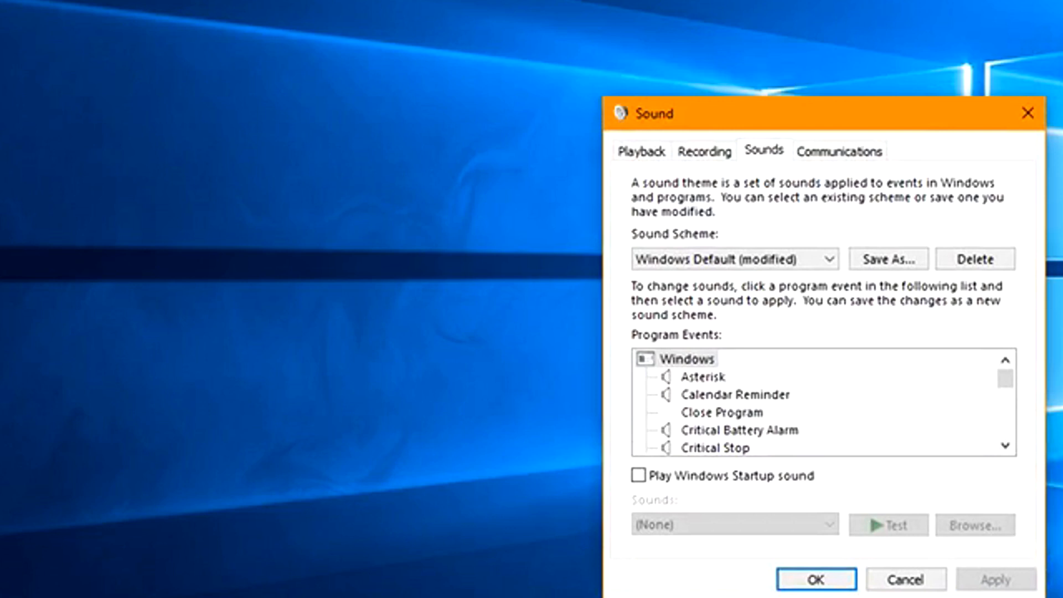
mouse_move(742, 206)
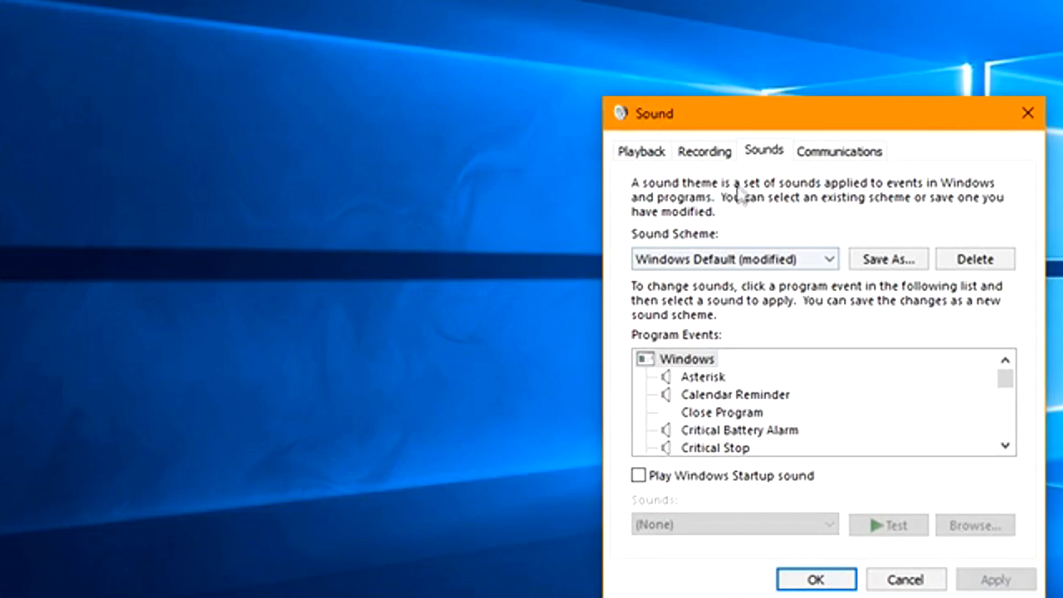
Show the Recording devices and bring up the HyperX Headset Microphone's options
click(705, 151)
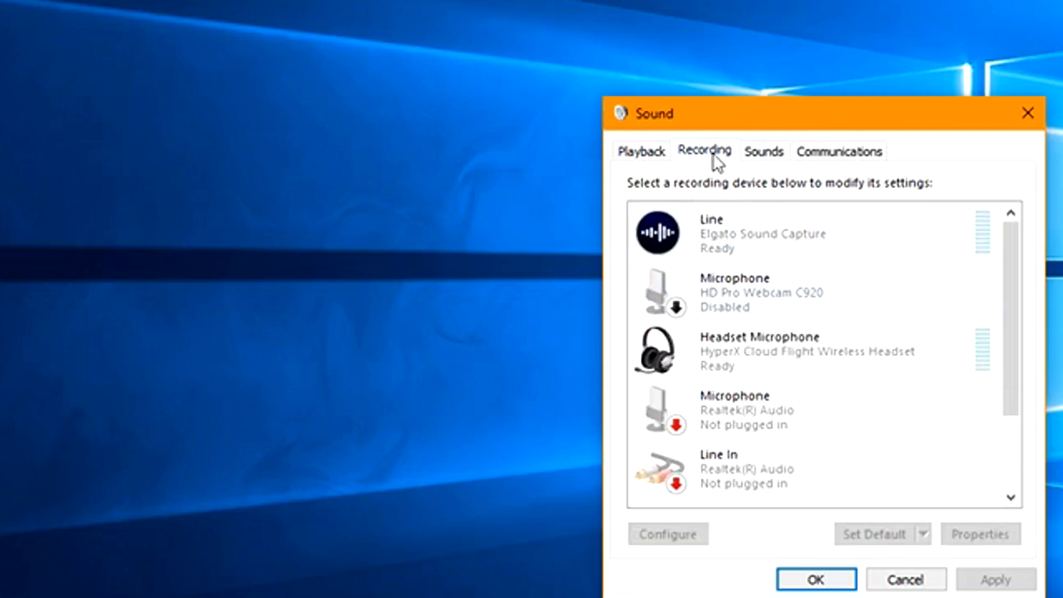
mouse_move(718, 183)
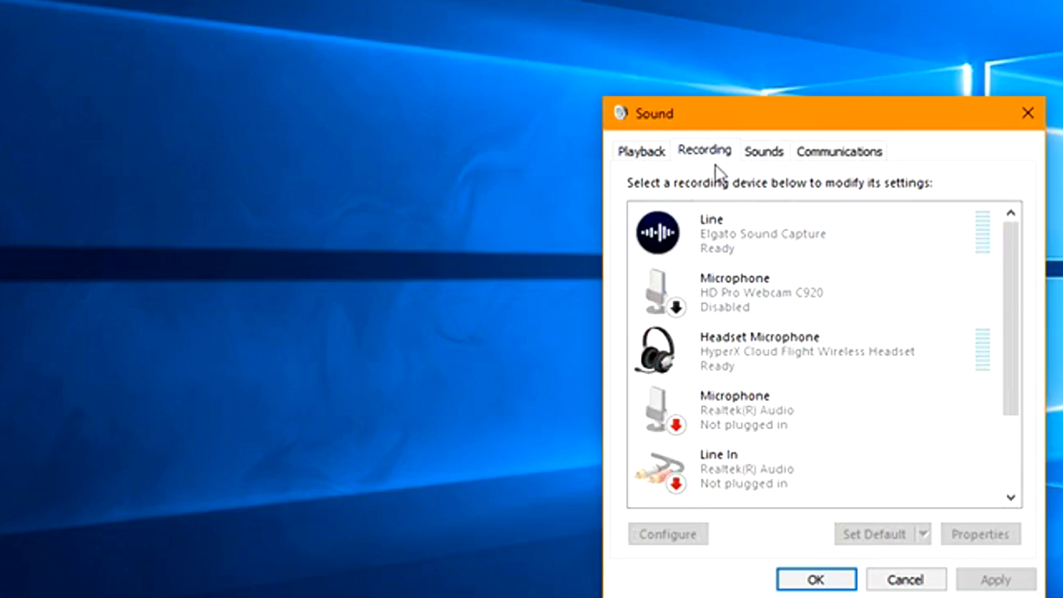
scroll(down, 3)
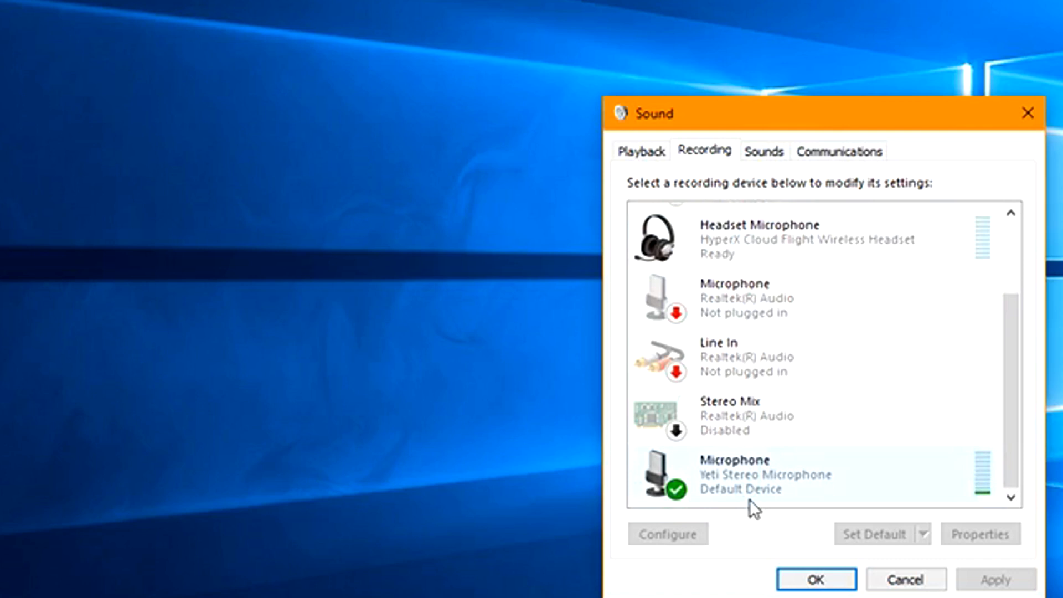
mouse_move(658, 519)
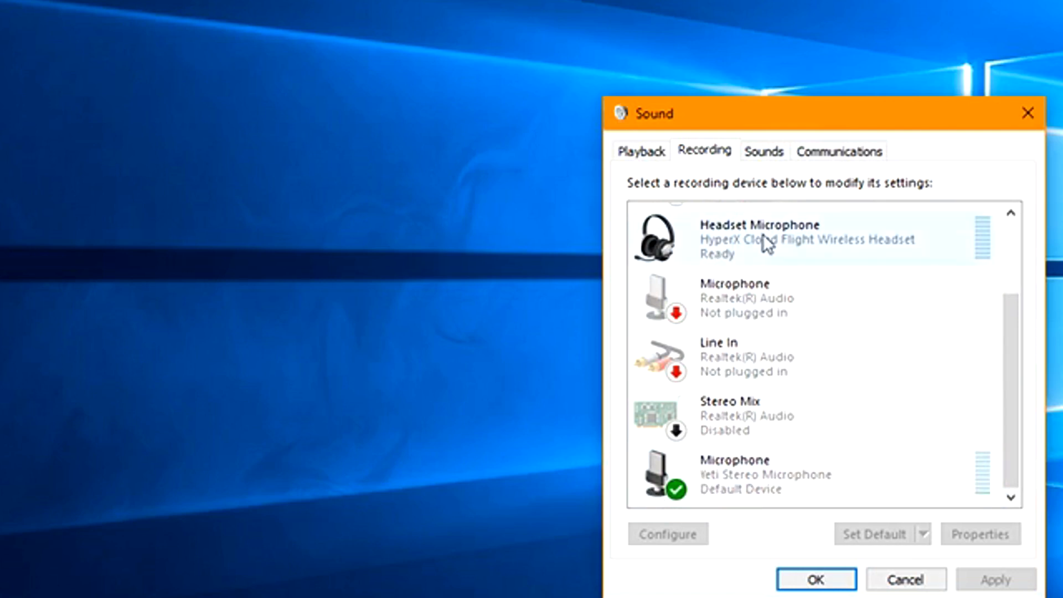
right_click(756, 246)
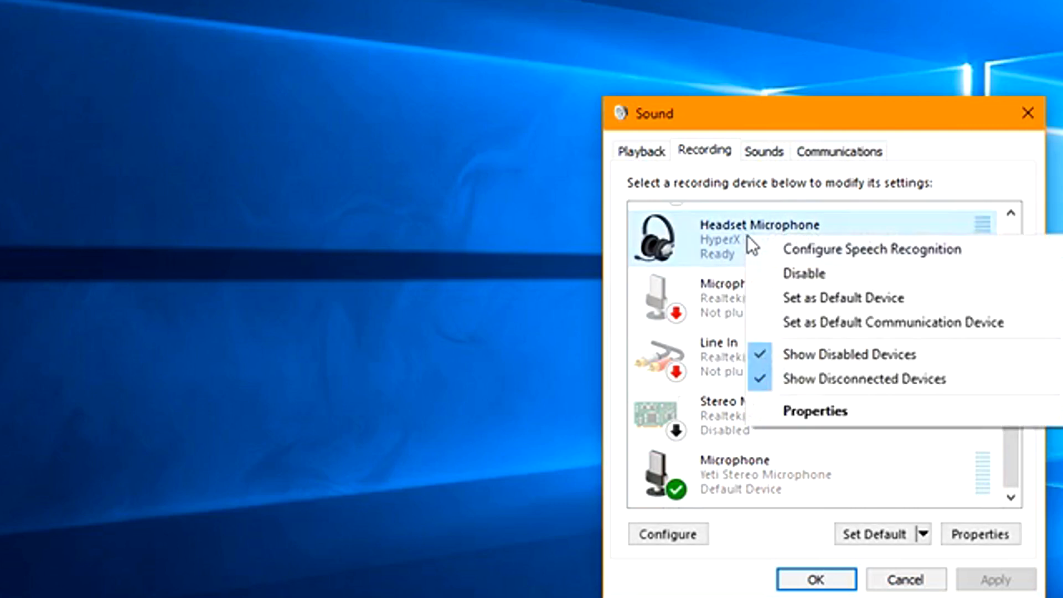
mouse_move(827, 307)
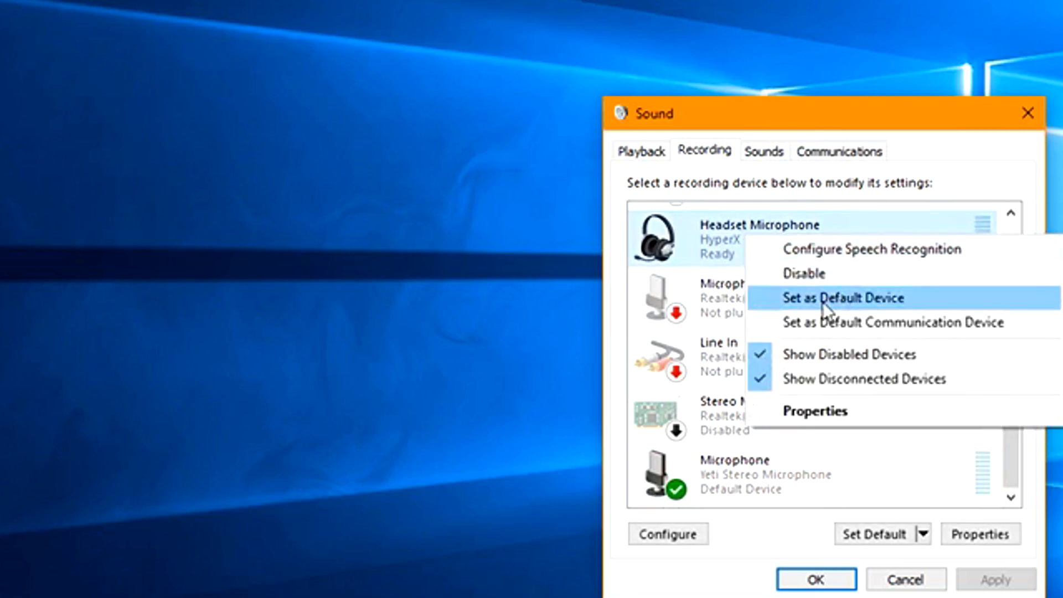
mouse_move(837, 330)
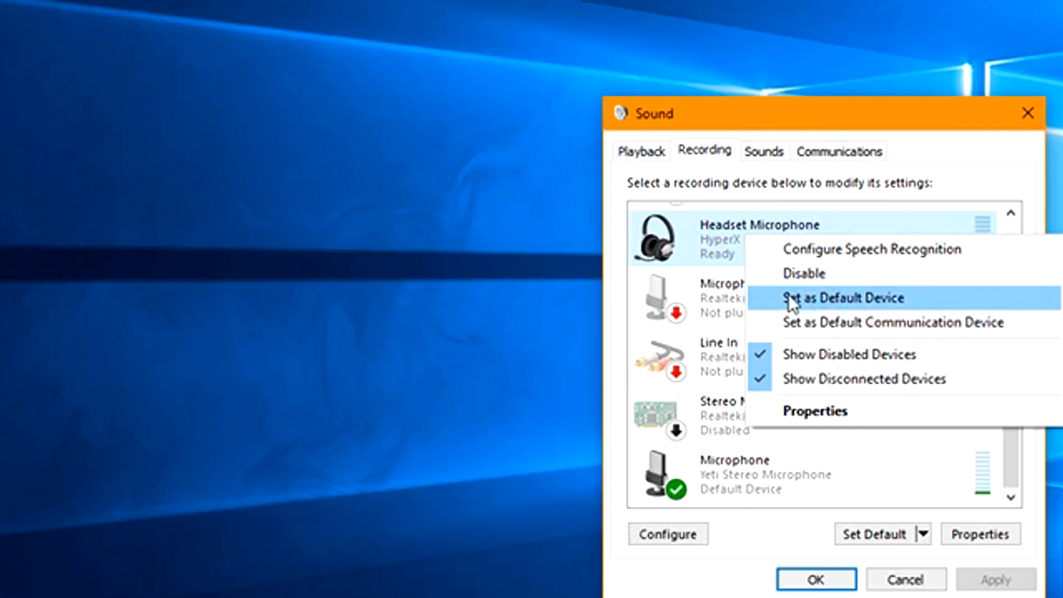
mouse_move(847, 332)
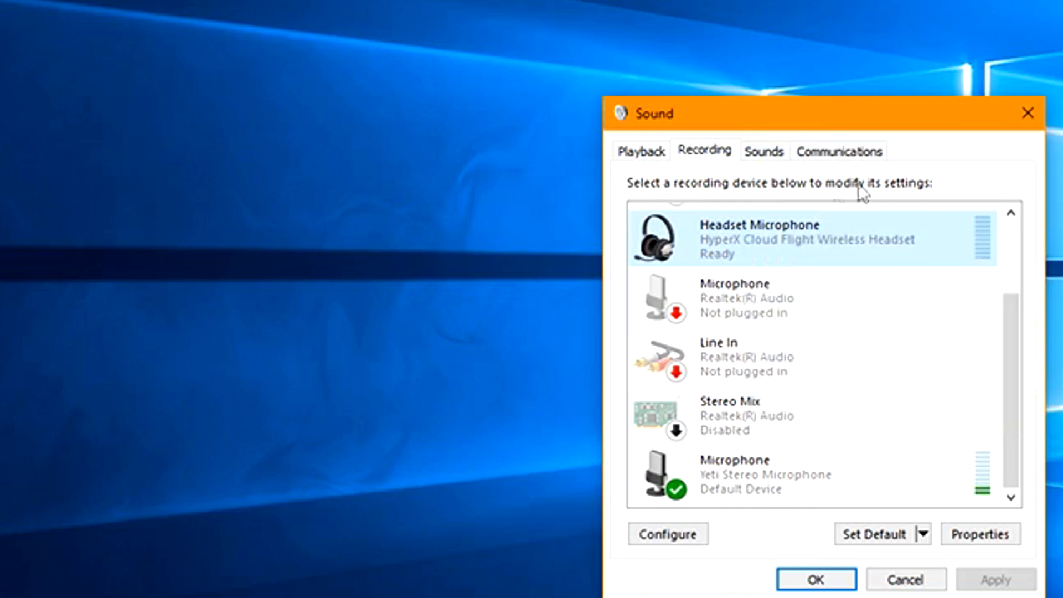
mouse_move(742, 160)
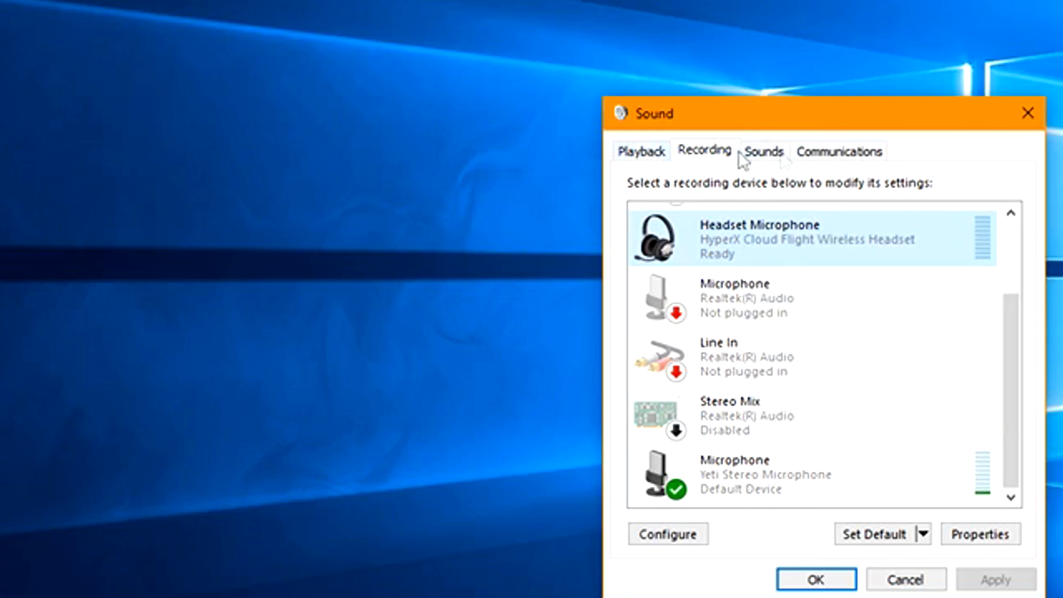
click(642, 152)
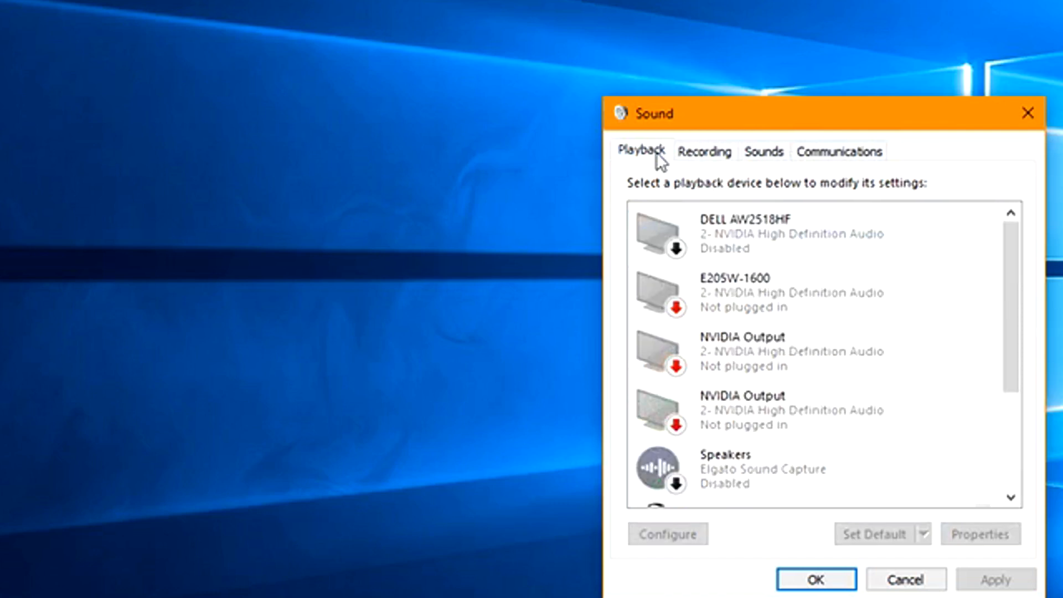
scroll(down, 3)
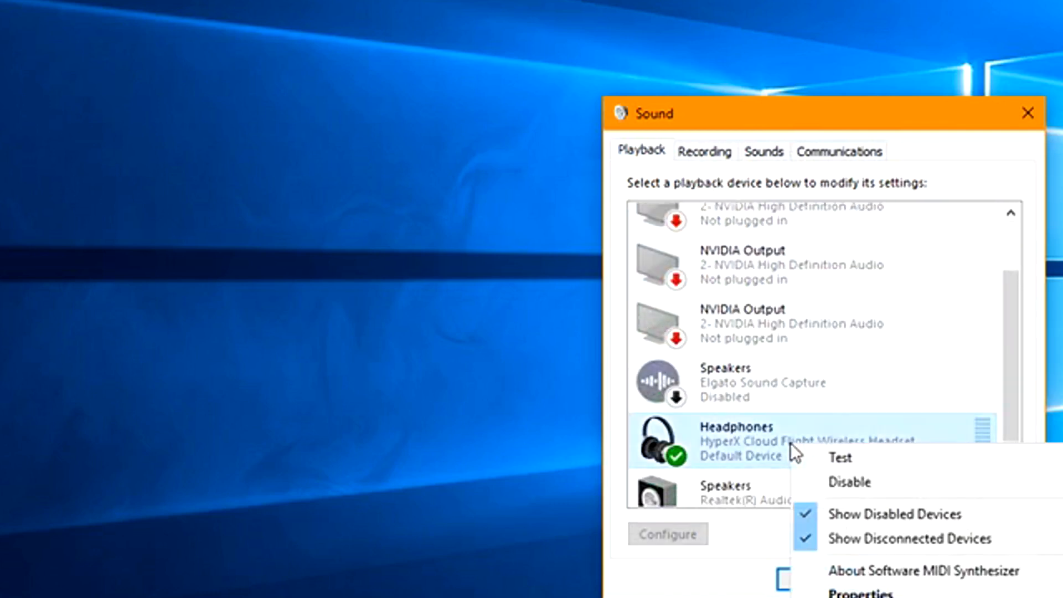
mouse_move(740, 507)
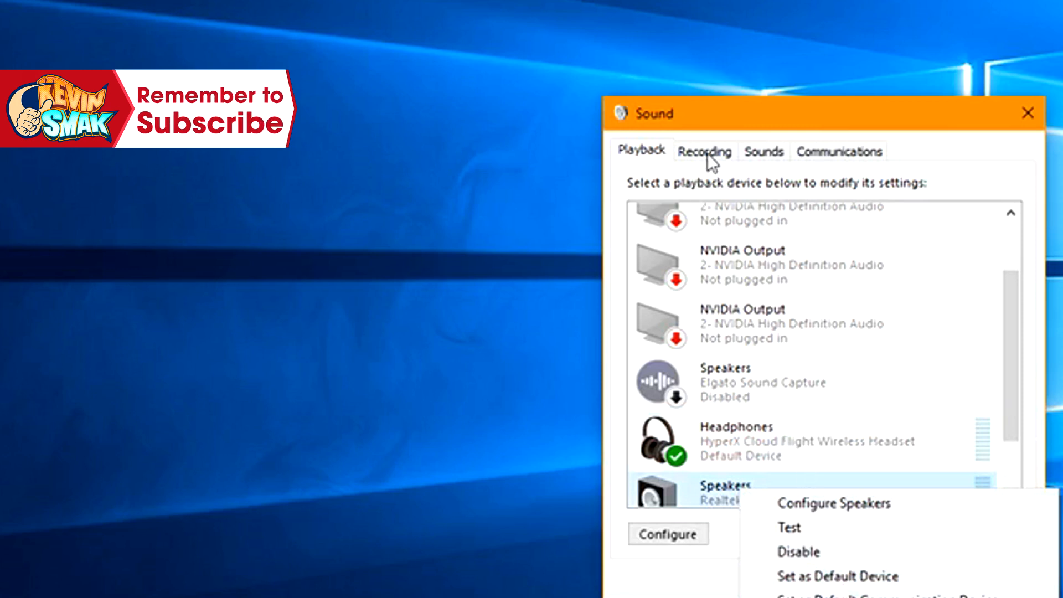
click(705, 152)
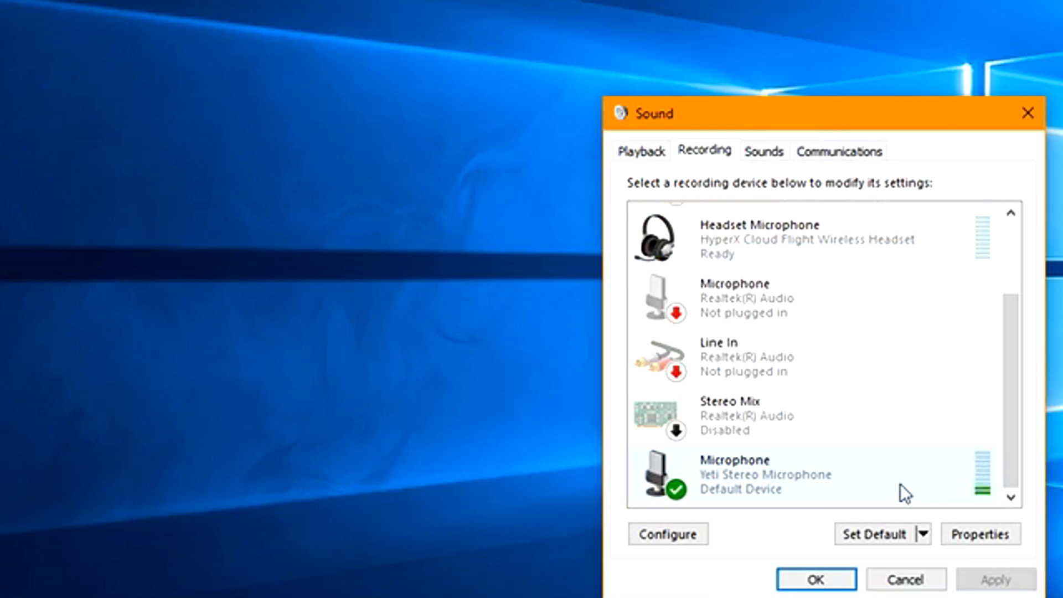
mouse_move(890, 507)
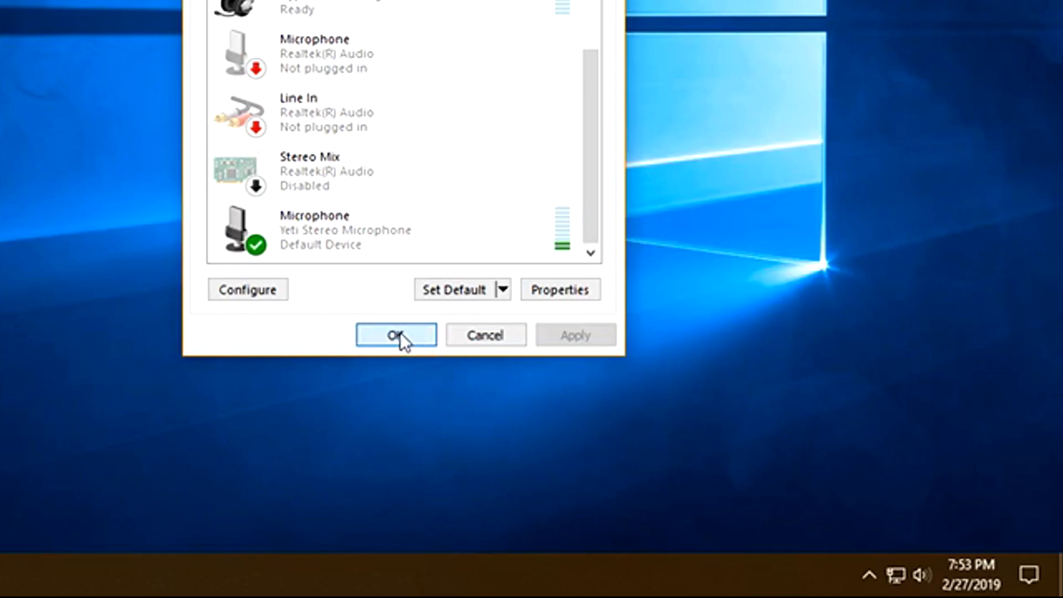
Close the Sound dialog and open App volume and device preferences in Settings
click(395, 334)
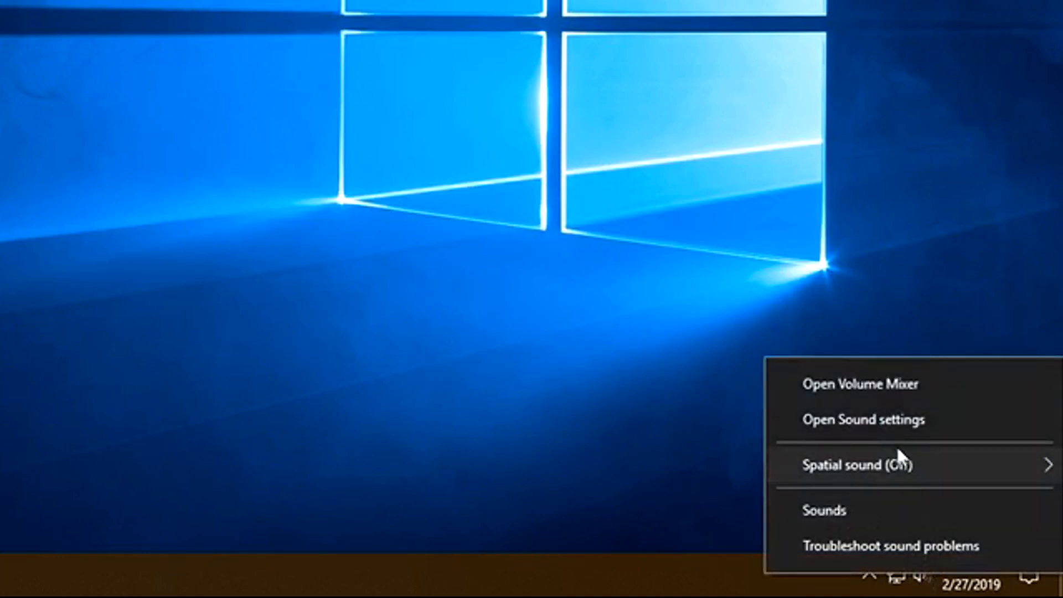
mouse_move(894, 435)
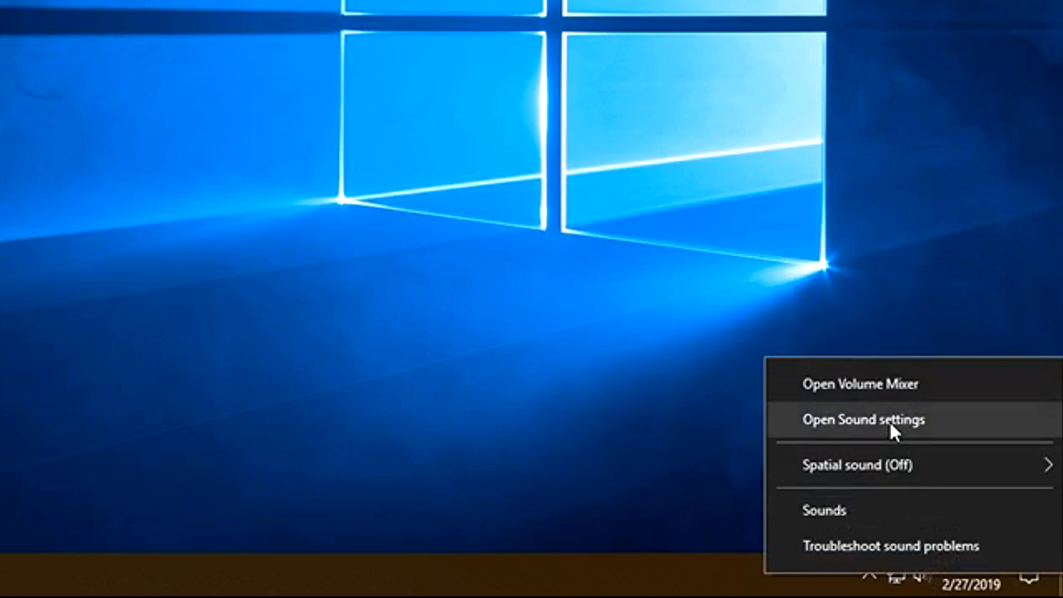
click(860, 419)
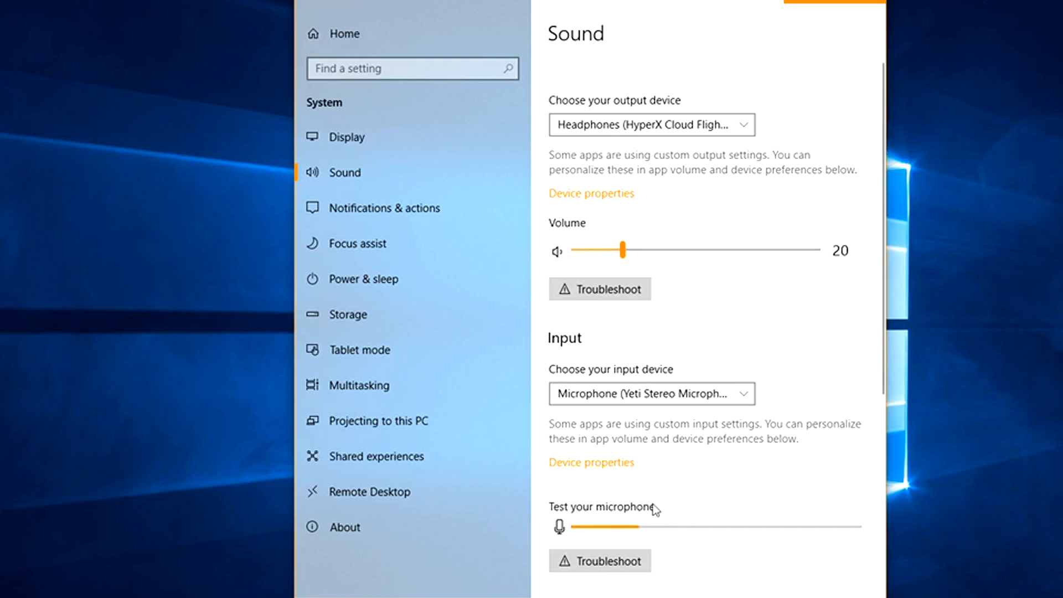
mouse_move(664, 510)
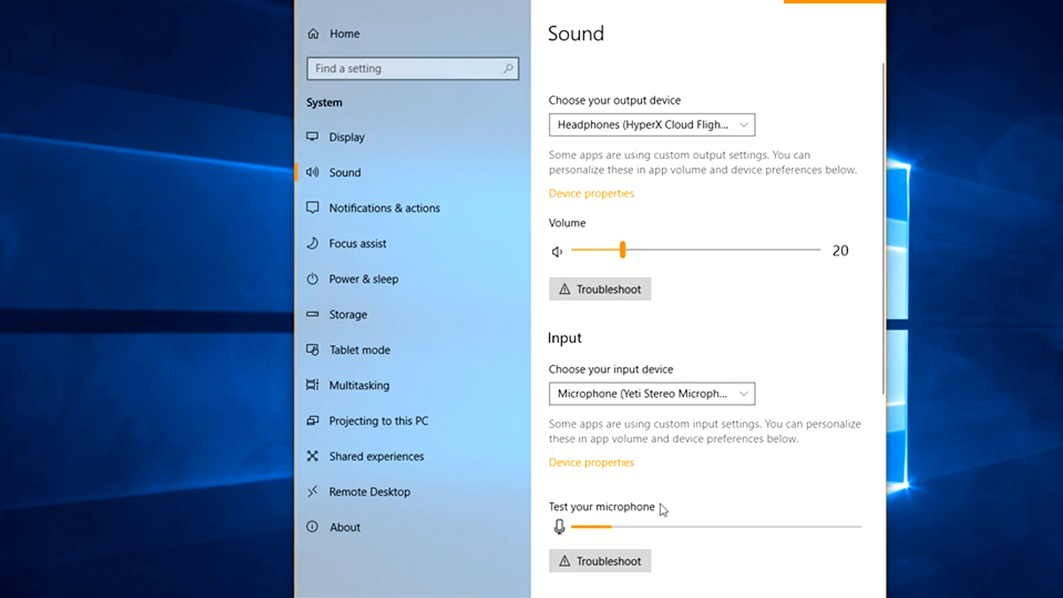
scroll(down, 3)
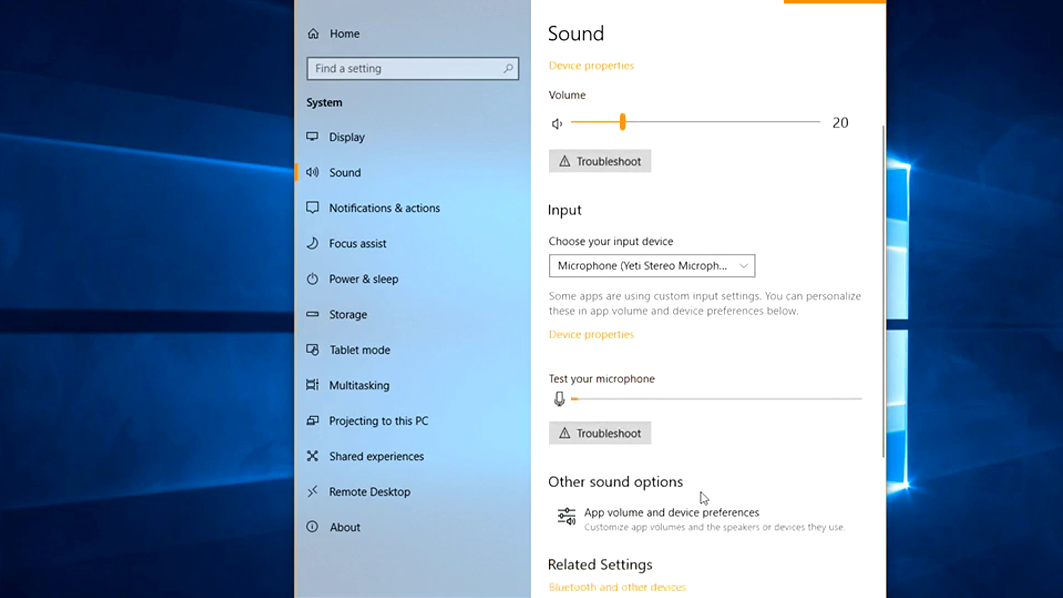
scroll(down, 3)
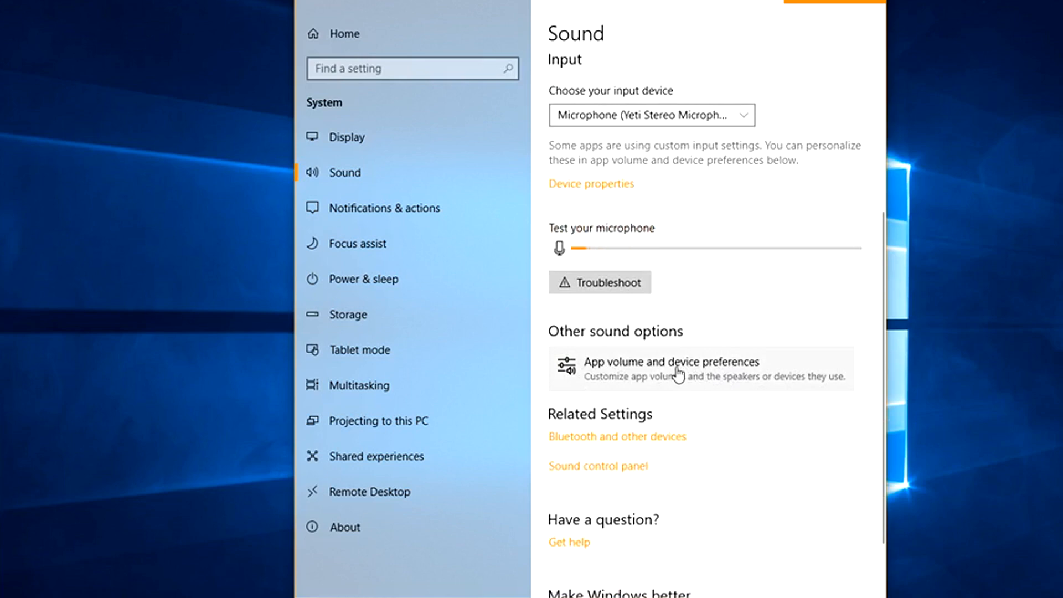
click(678, 368)
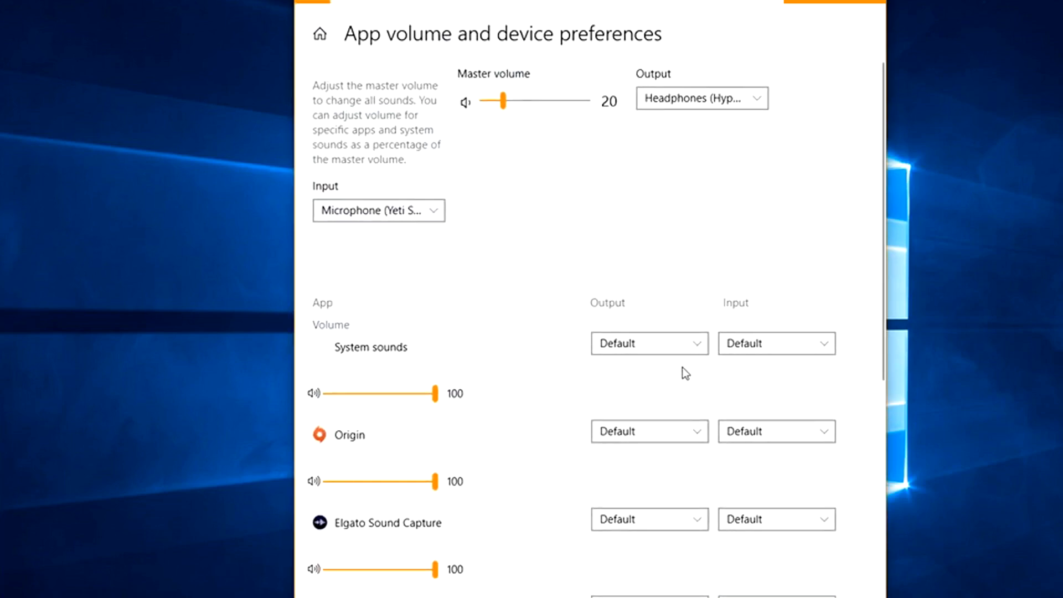
mouse_move(547, 274)
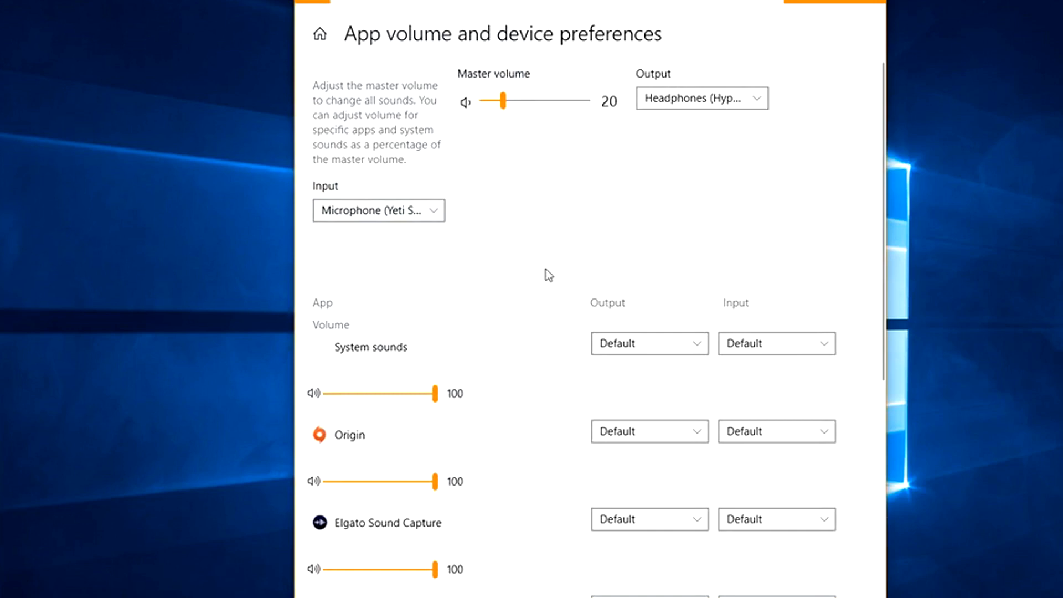
scroll(down, 3)
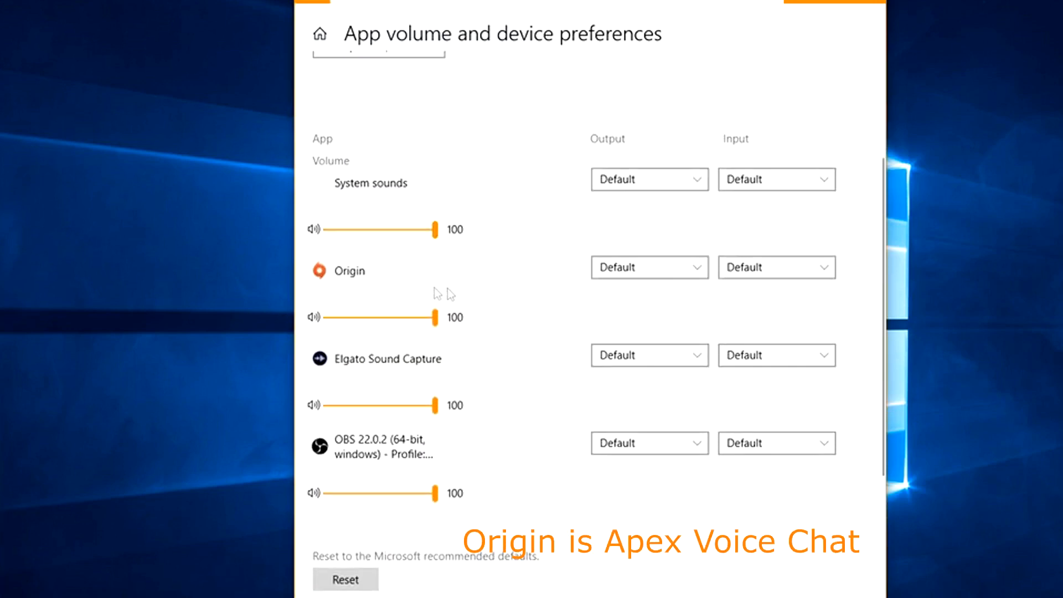
mouse_move(449, 325)
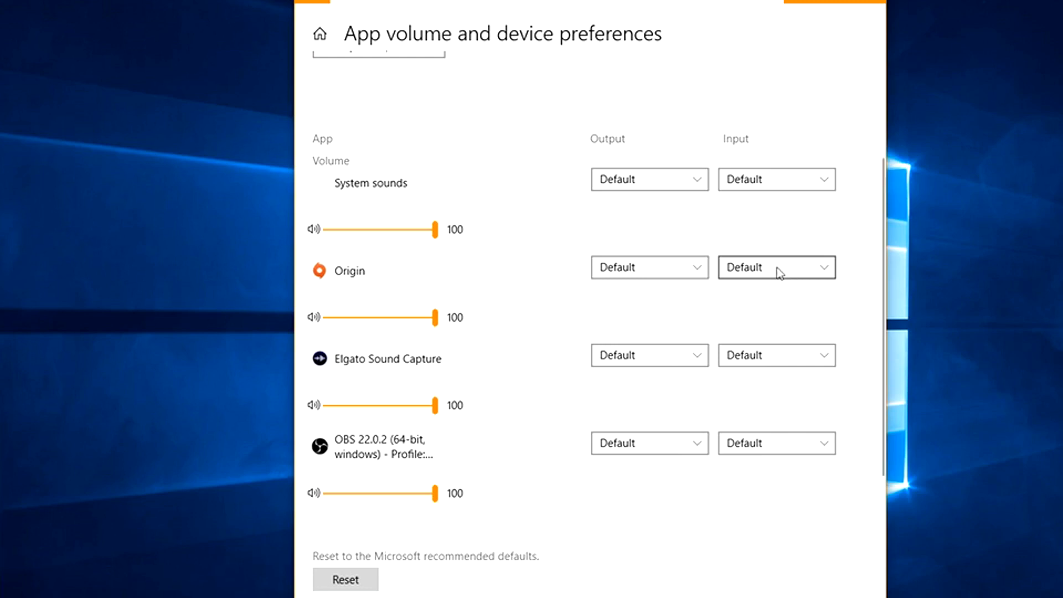
mouse_move(694, 276)
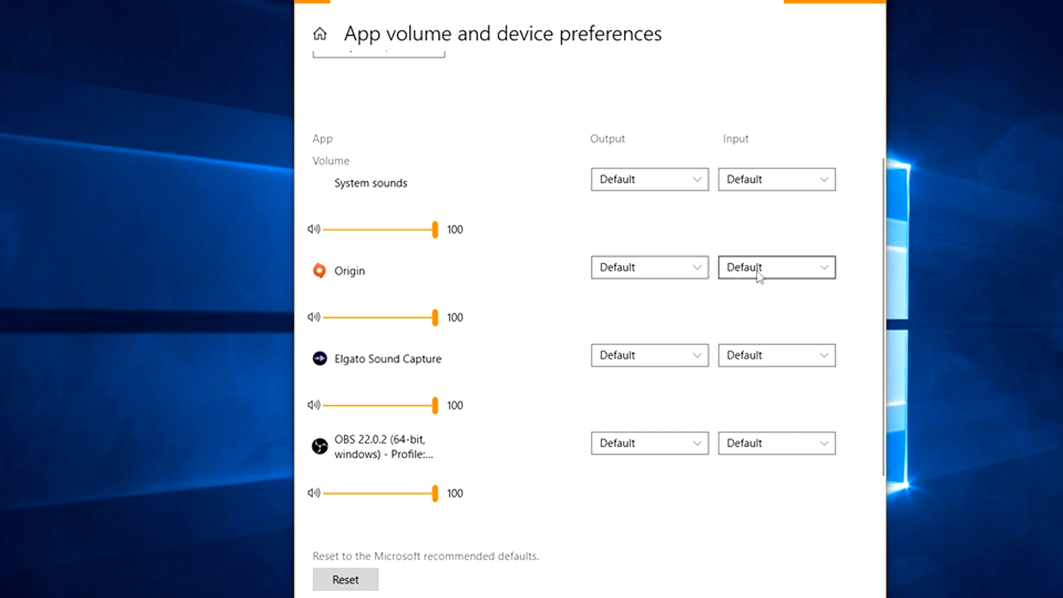
mouse_move(678, 274)
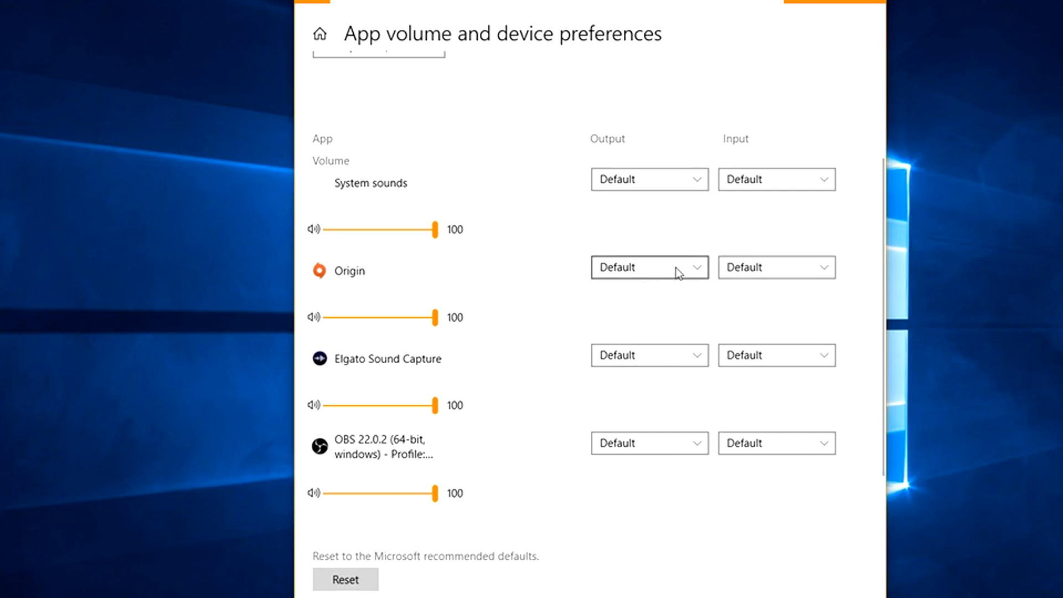
Set Origin's output to HyperX Cloud Flight headphones and input to its headset microphone
click(650, 267)
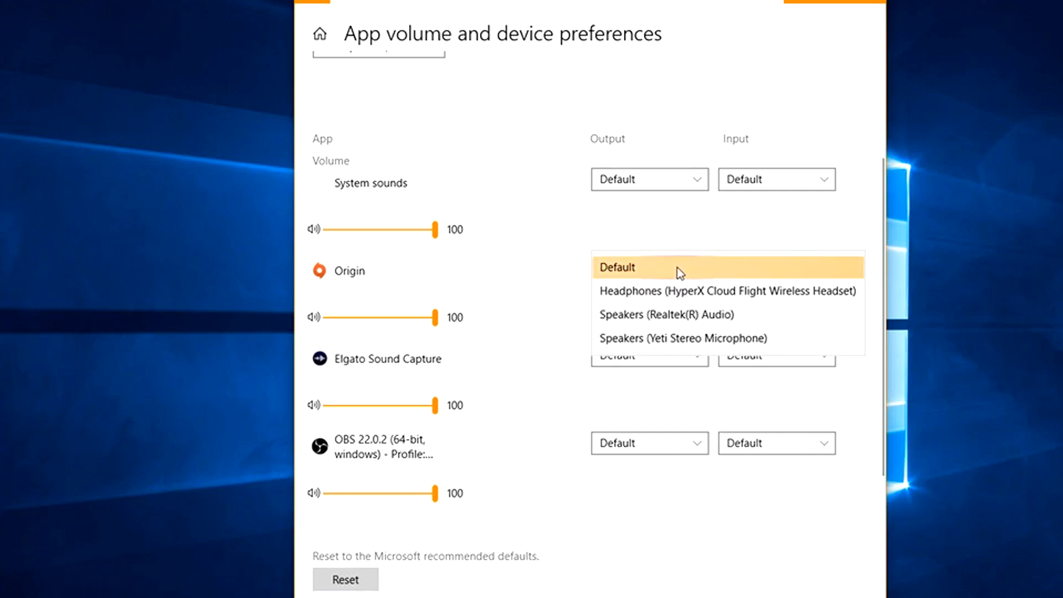
mouse_move(665, 298)
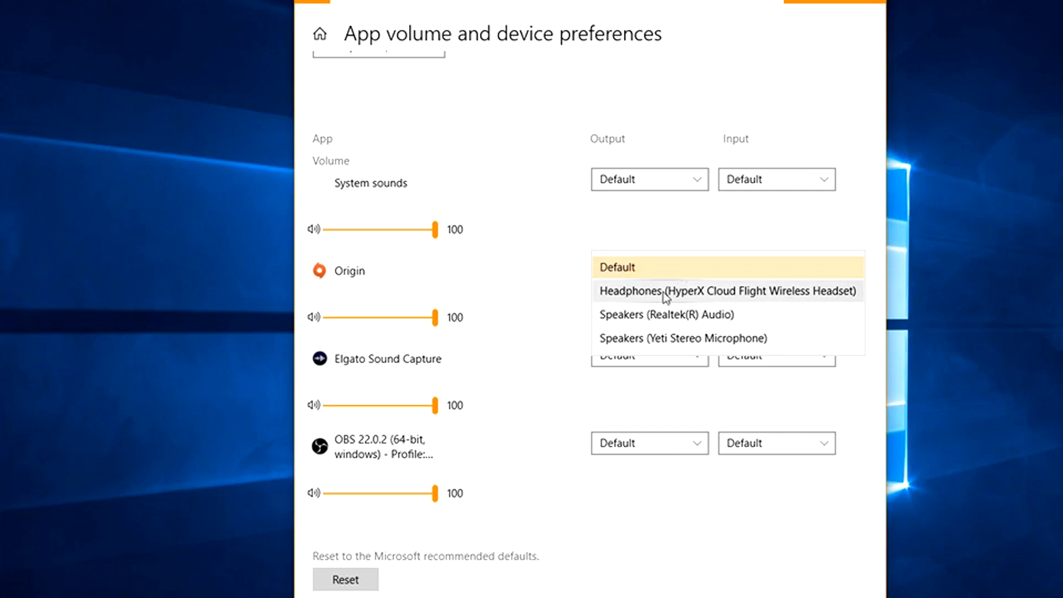
click(664, 292)
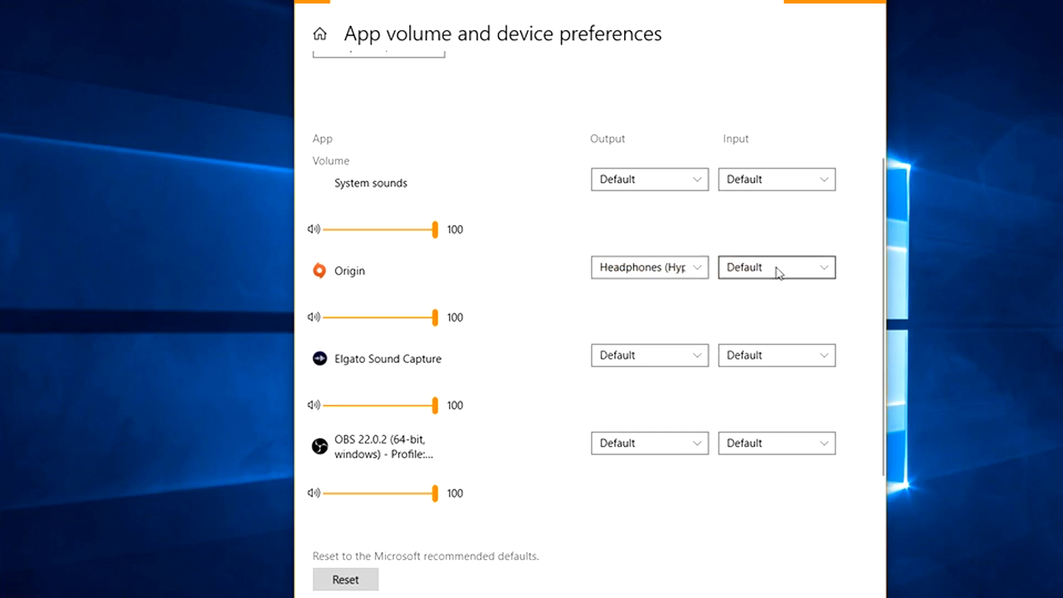
click(776, 268)
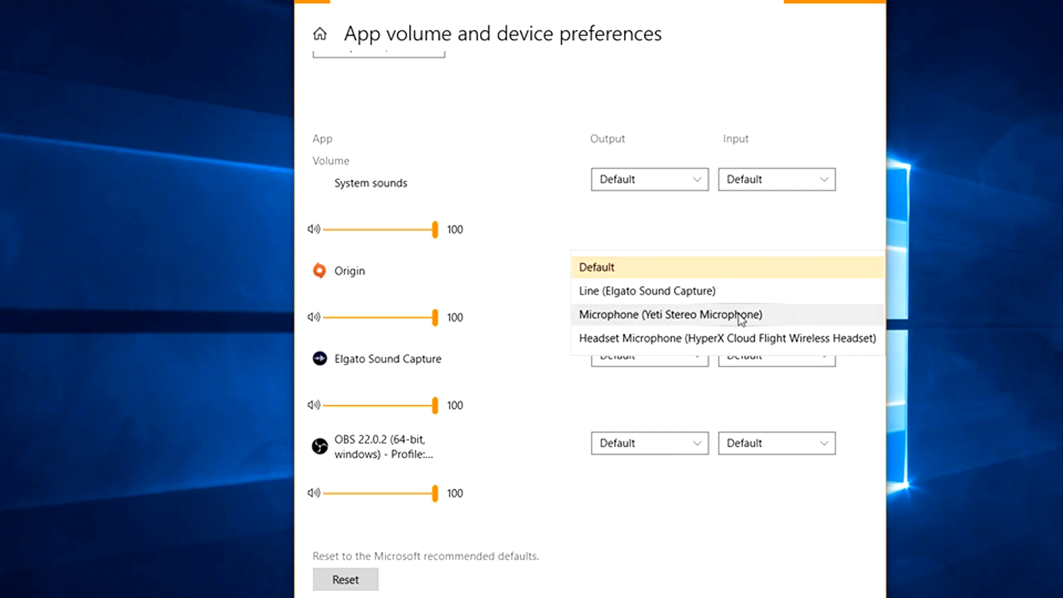
click(673, 315)
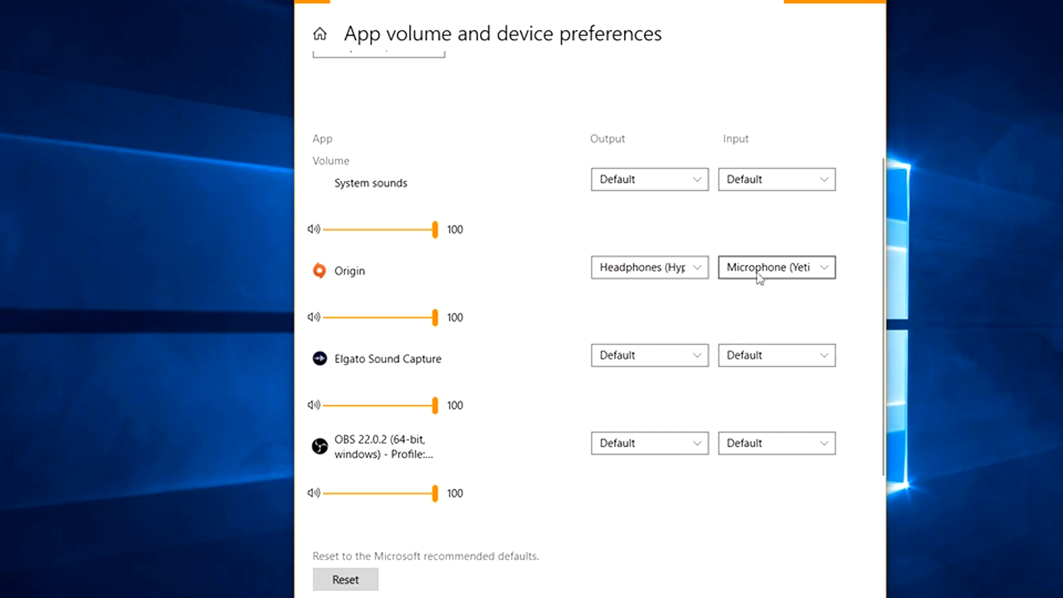
click(776, 268)
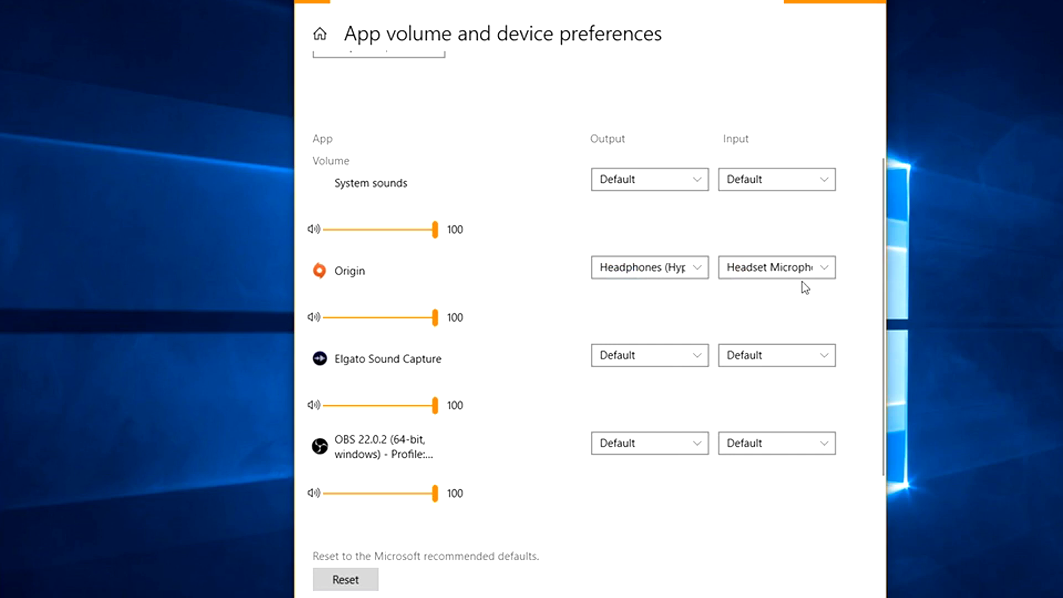
mouse_move(774, 305)
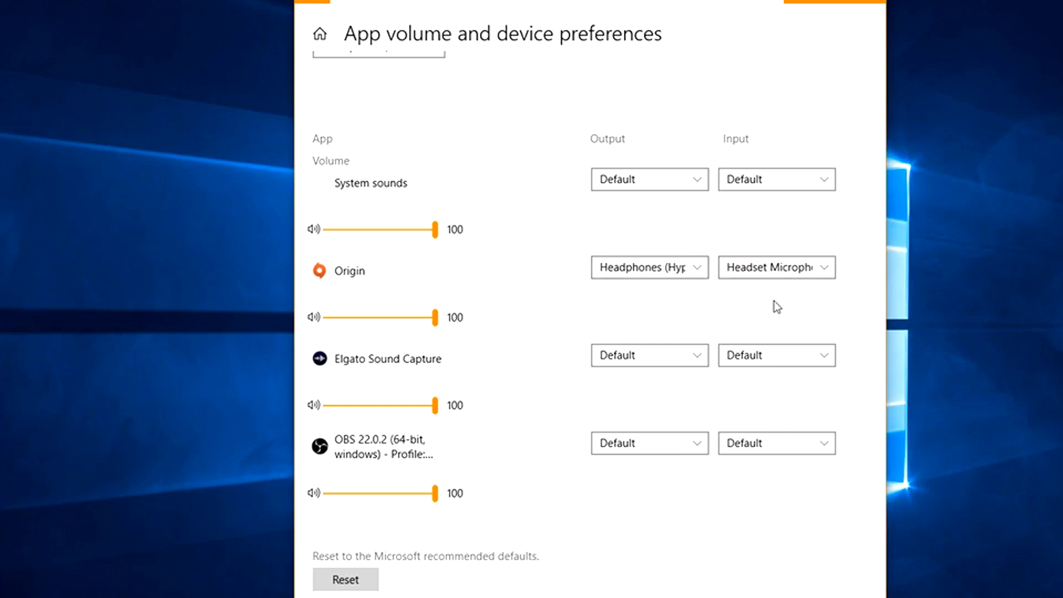
scroll(down, 3)
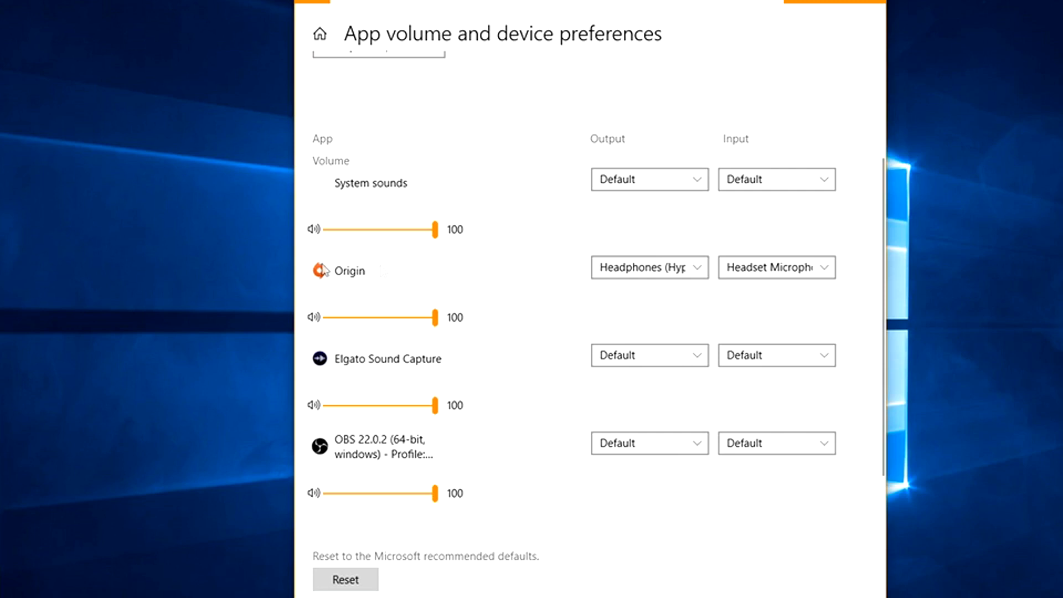
mouse_move(421, 300)
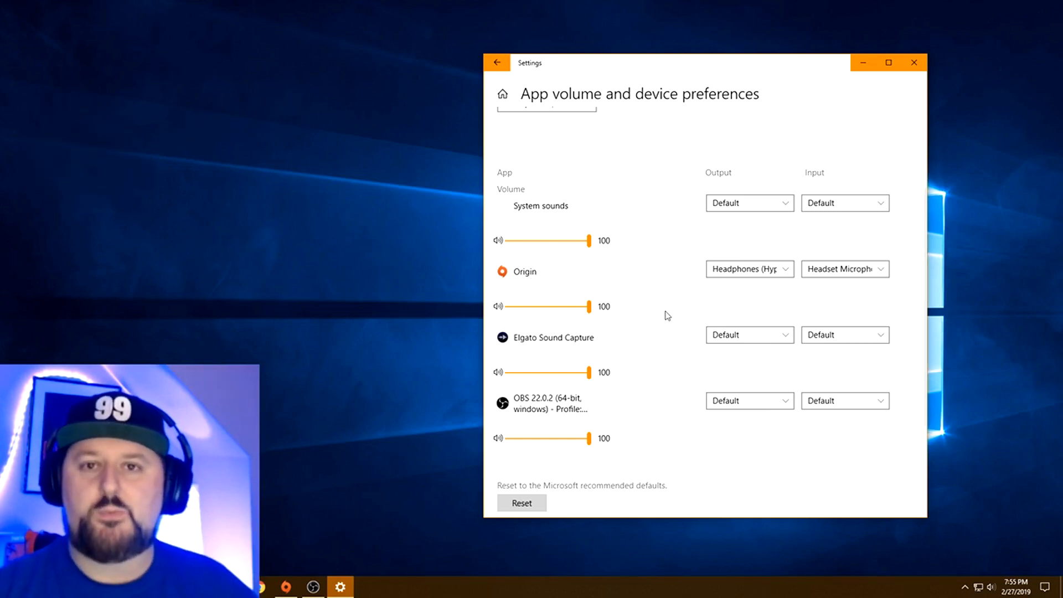
mouse_move(896, 339)
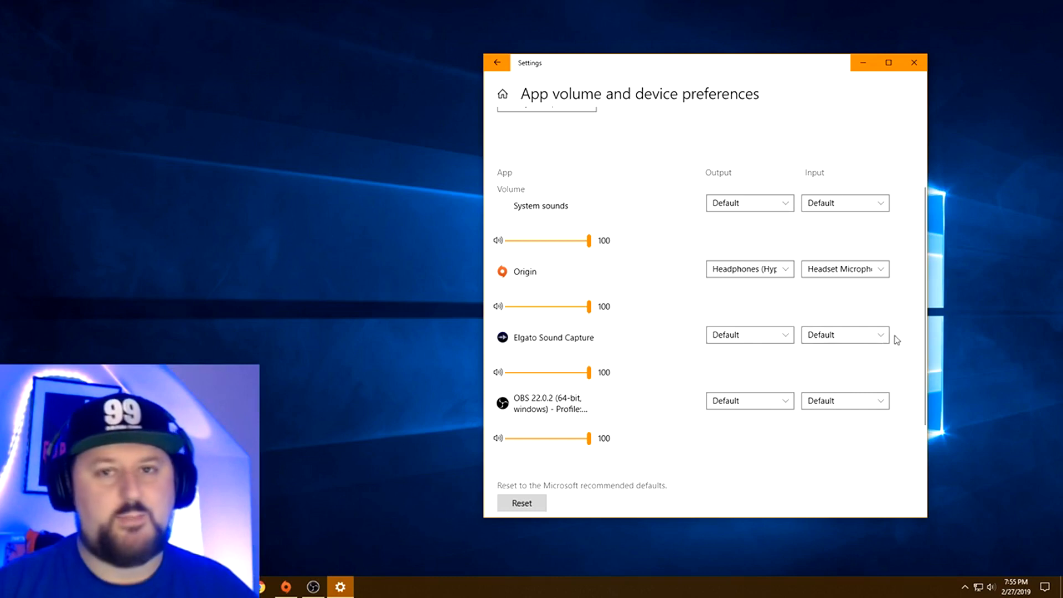